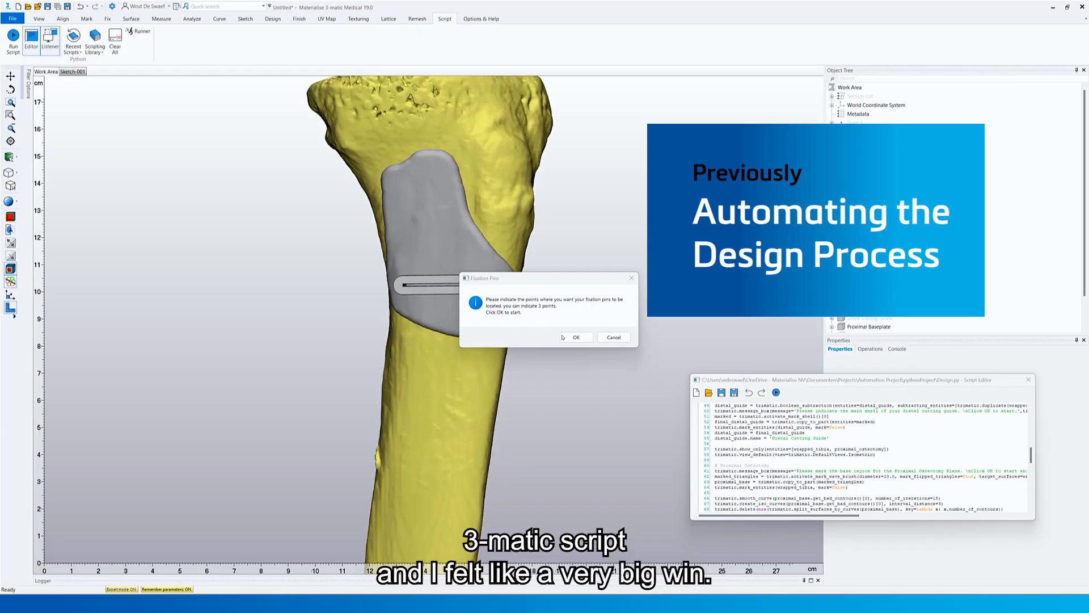
Show the Segmented Tibia model and the Proximal Osteotomy plane in the 3D view
click(575, 337)
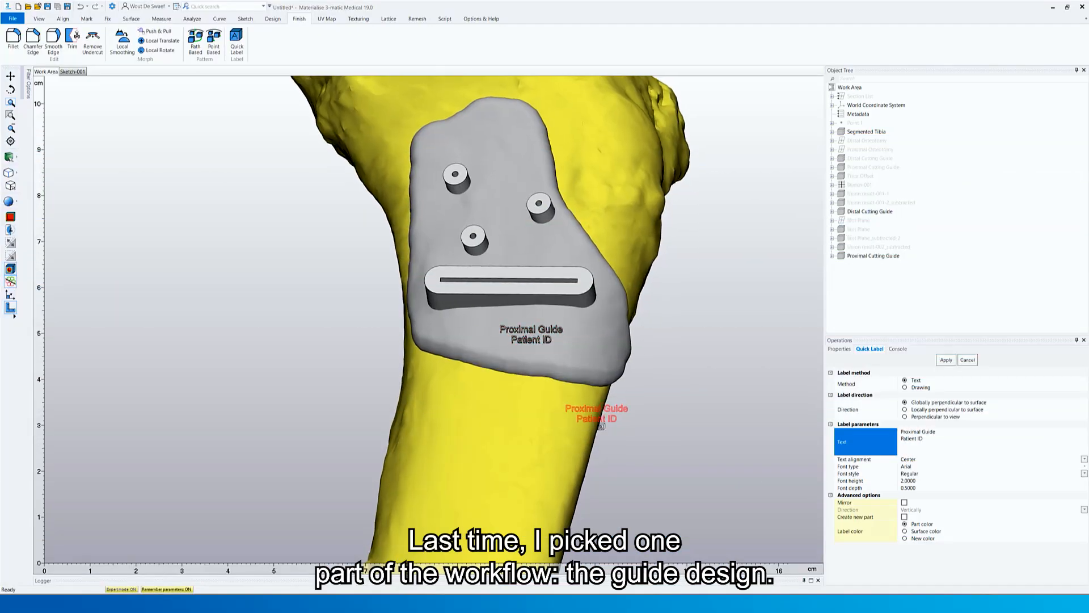
click(443, 19)
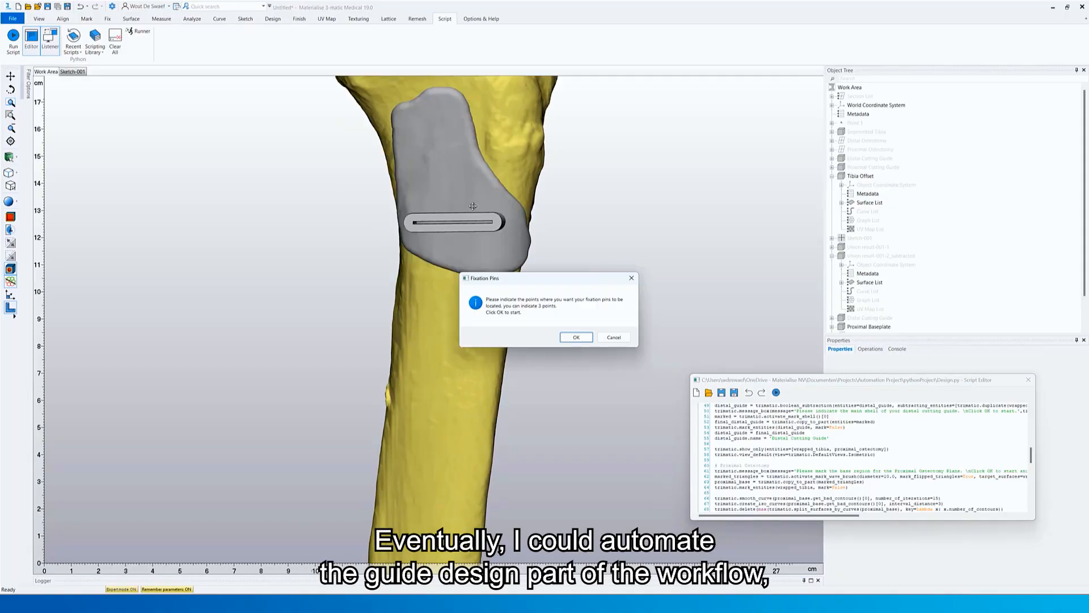
click(576, 337)
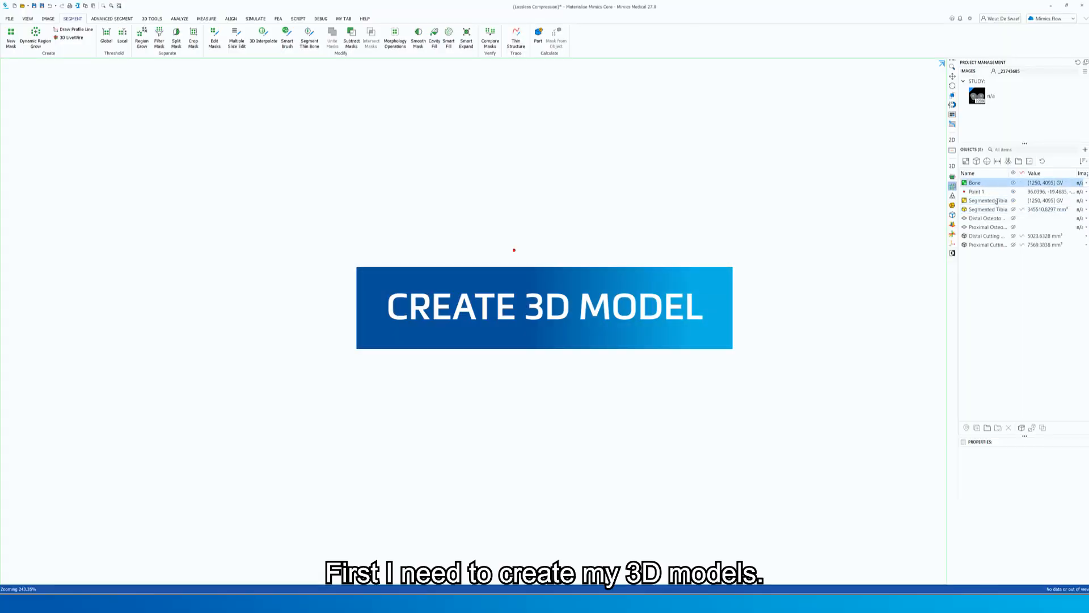
click(986, 209)
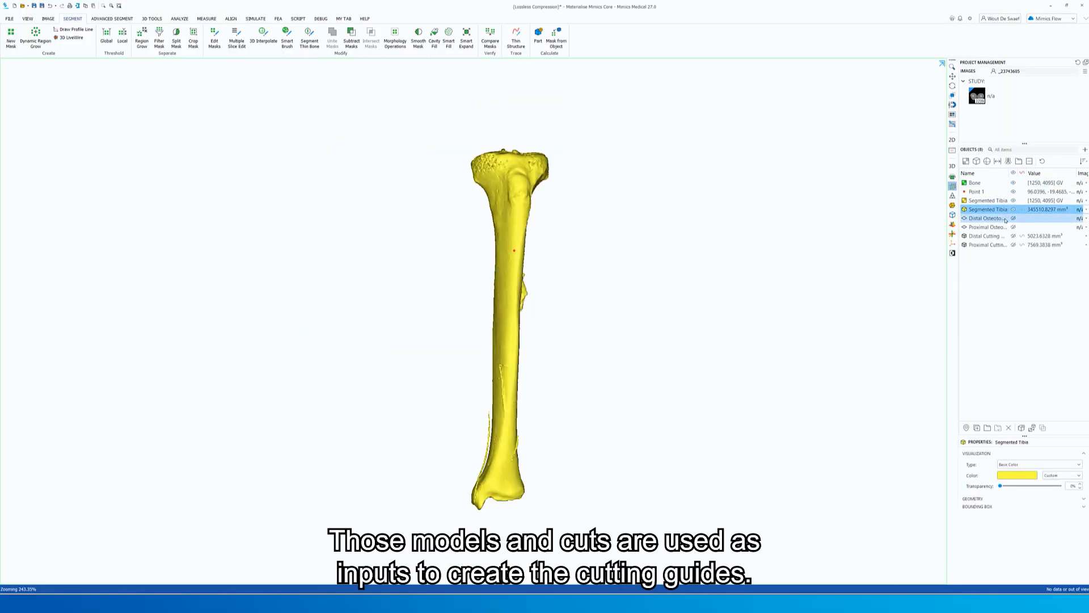
click(1013, 227)
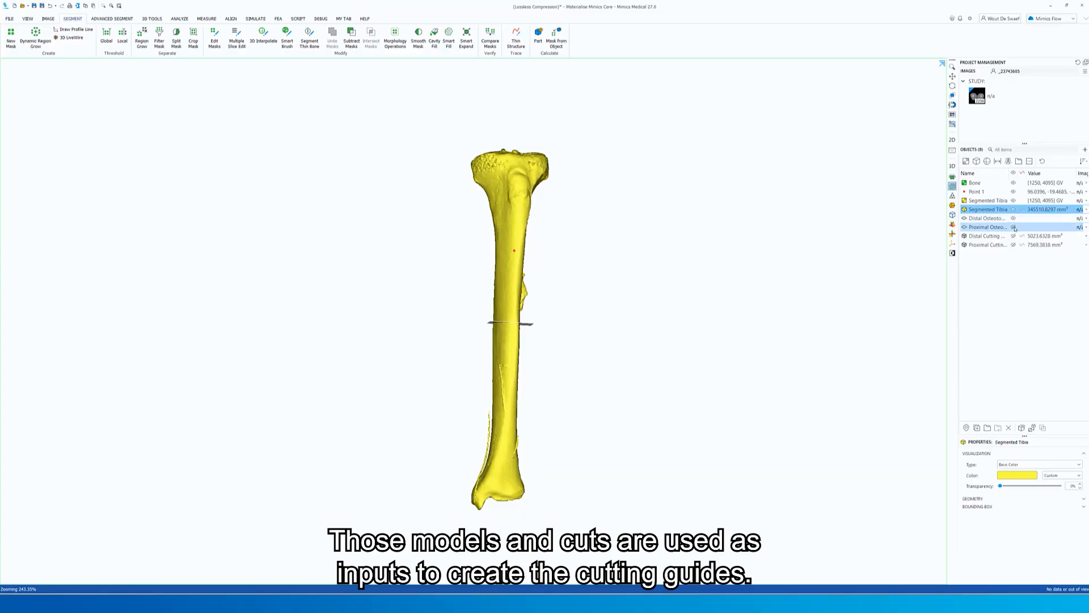